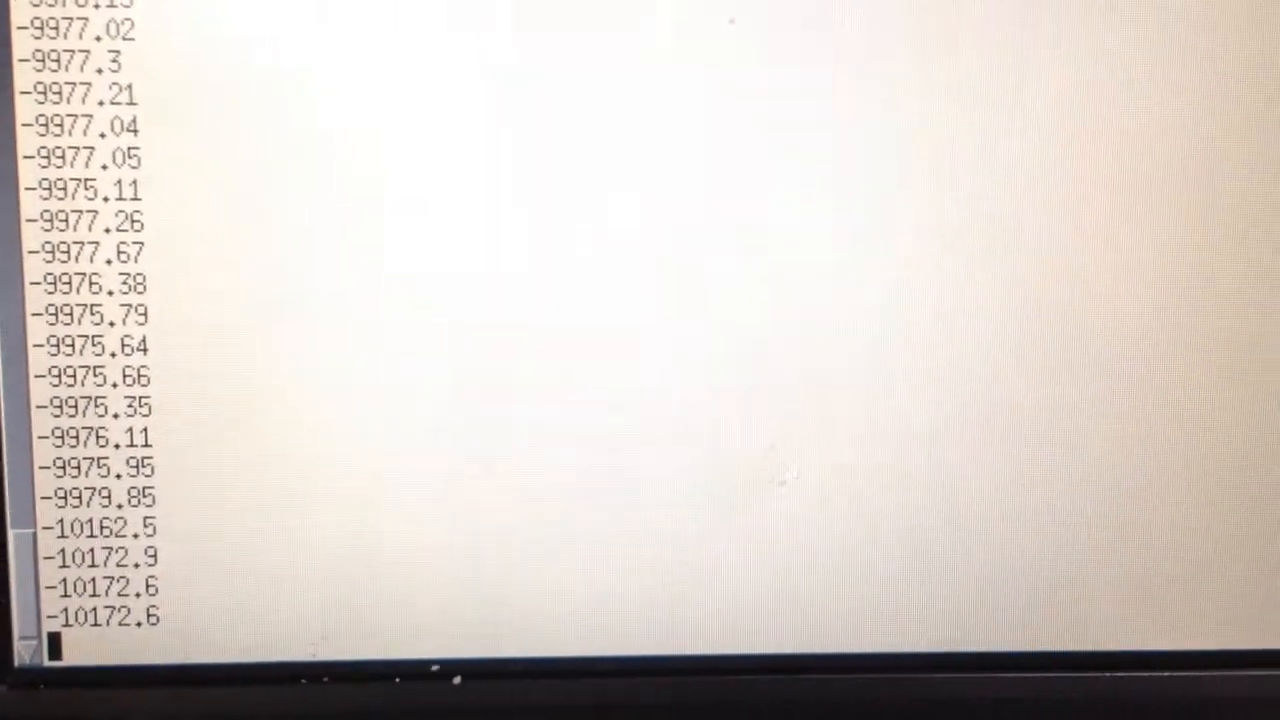
scroll(down, 3)
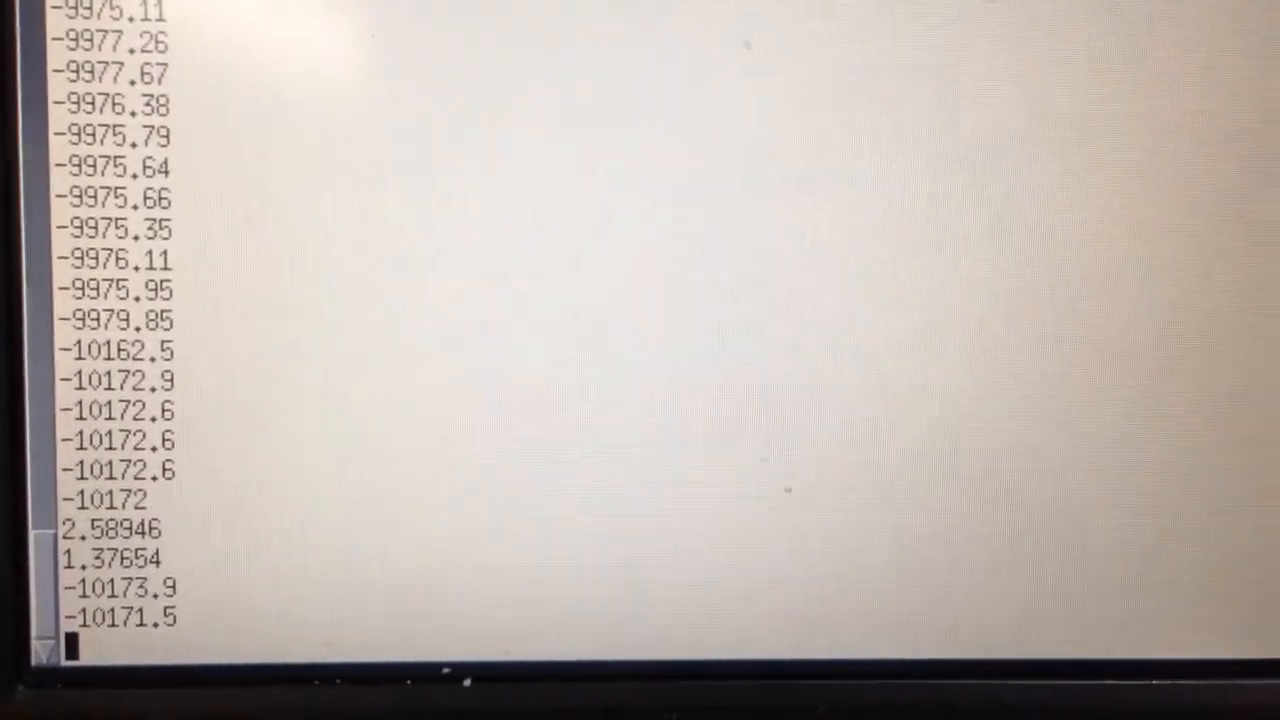
scroll(down, 3)
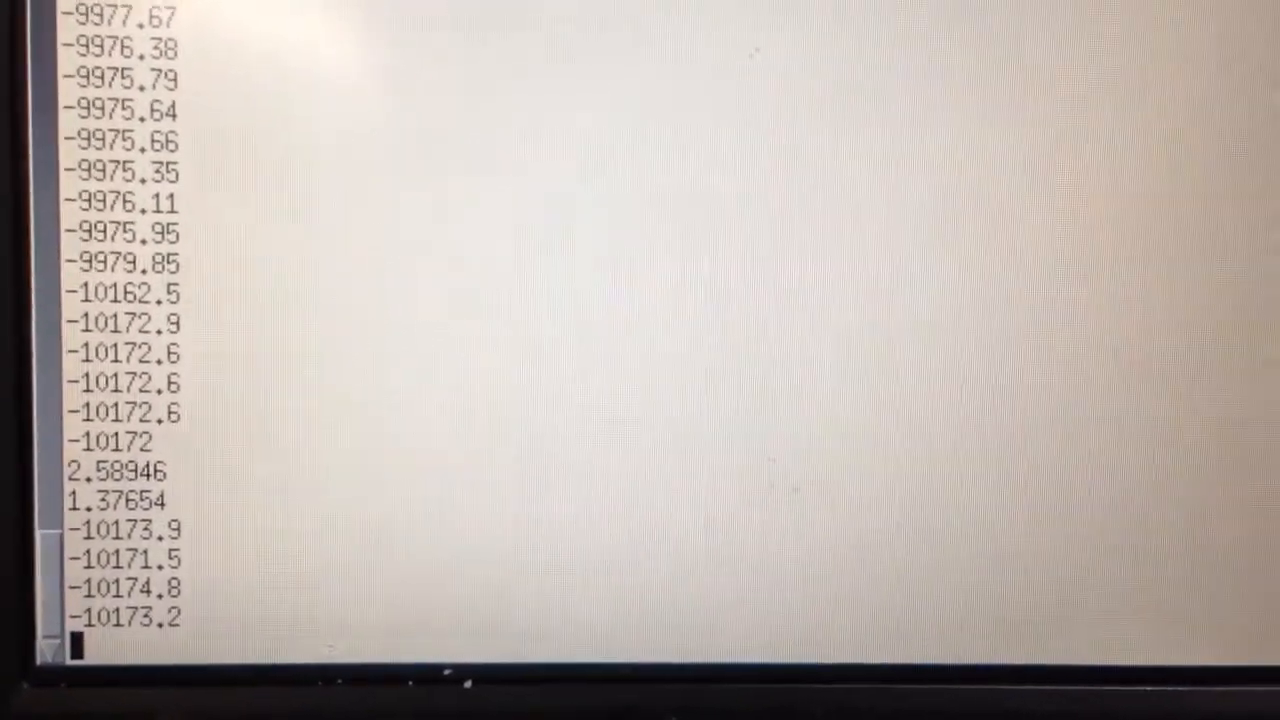
scroll(down, 3)
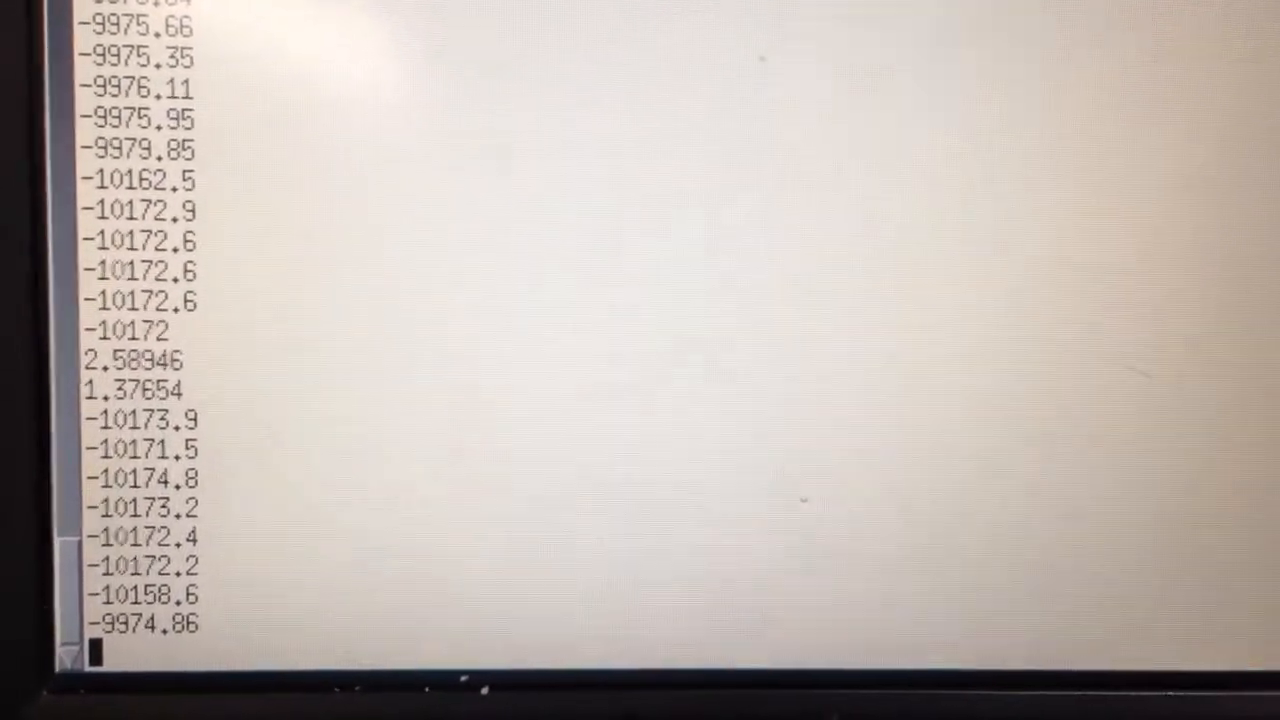
scroll(down, 3)
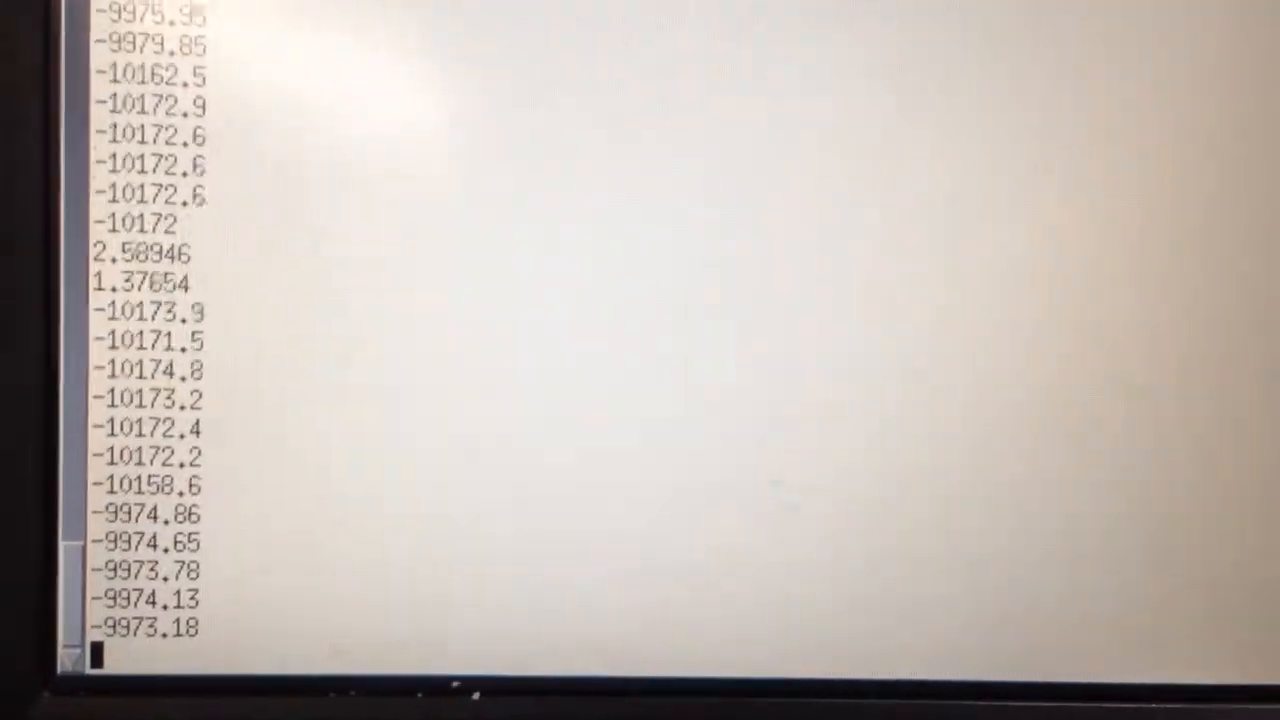
scroll(down, 3)
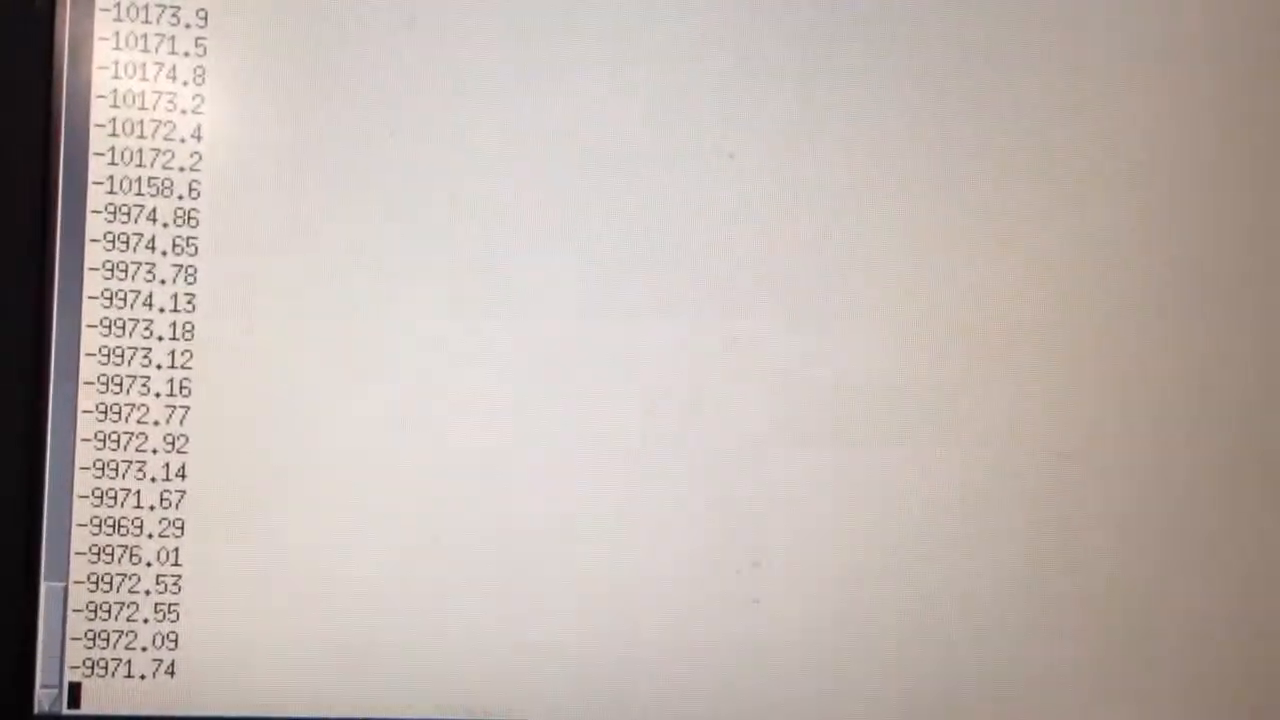
scroll(down, 3)
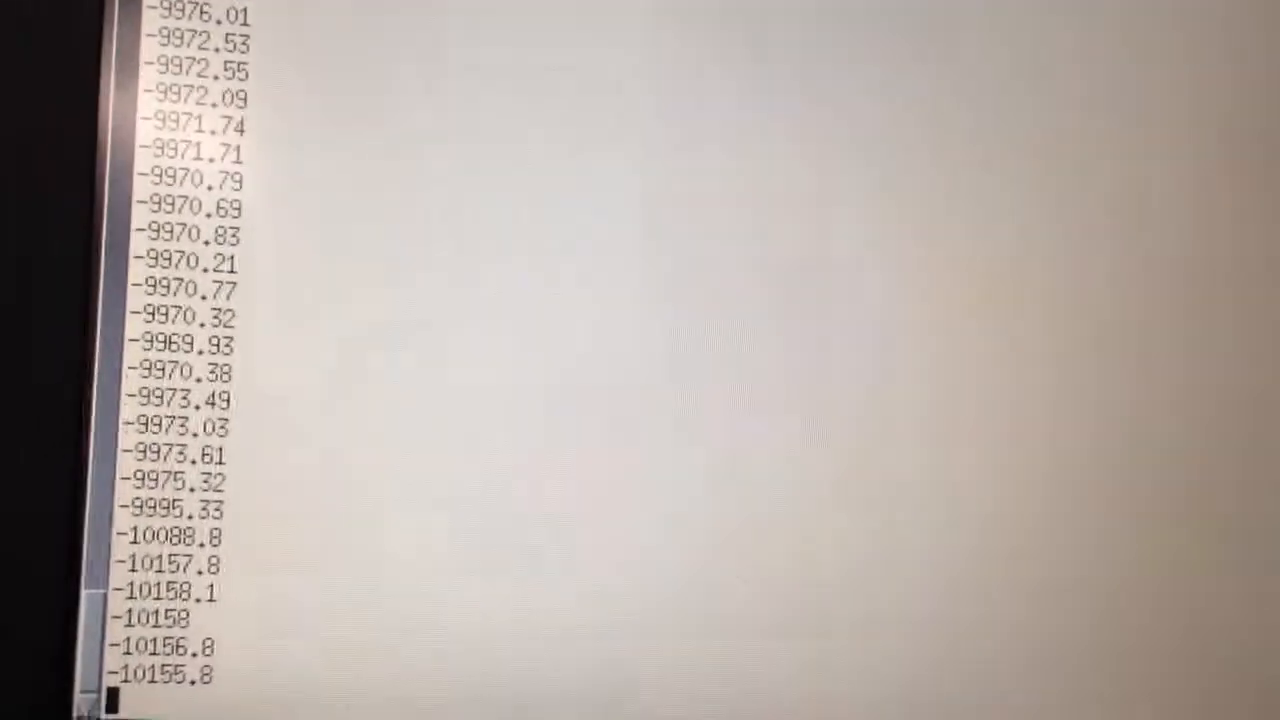
scroll(down, 3)
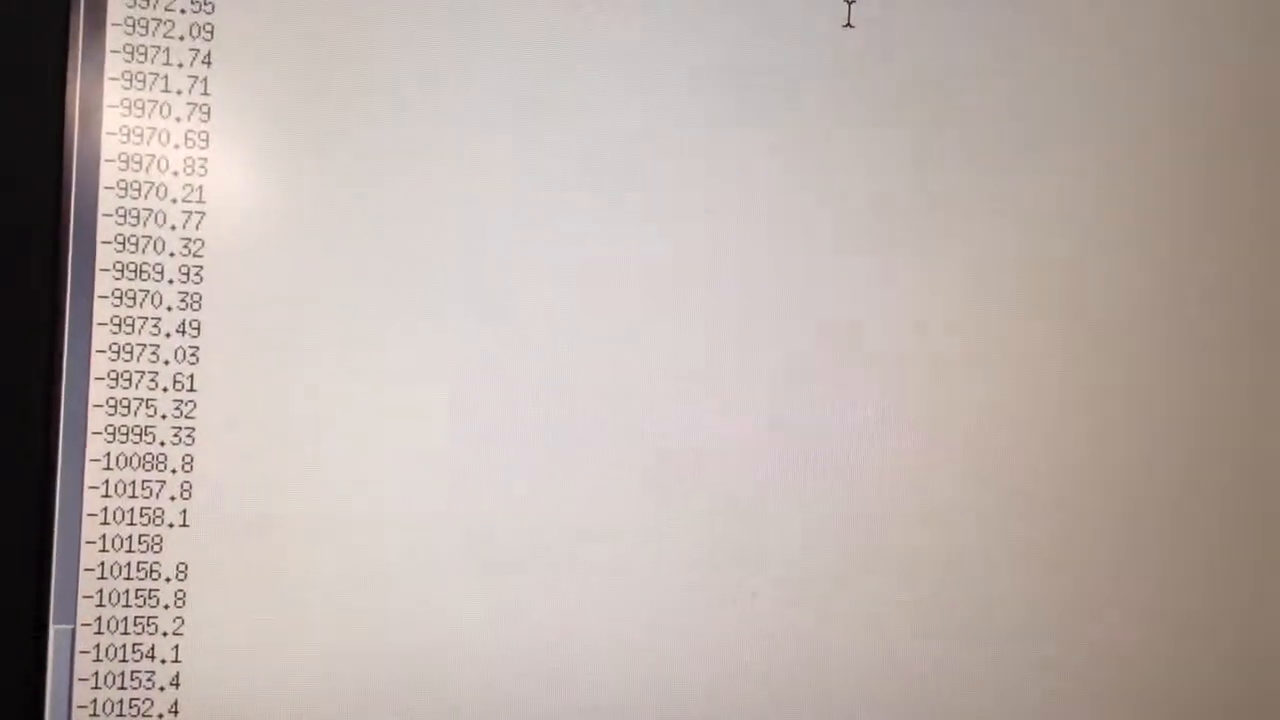
scroll(down, 3)
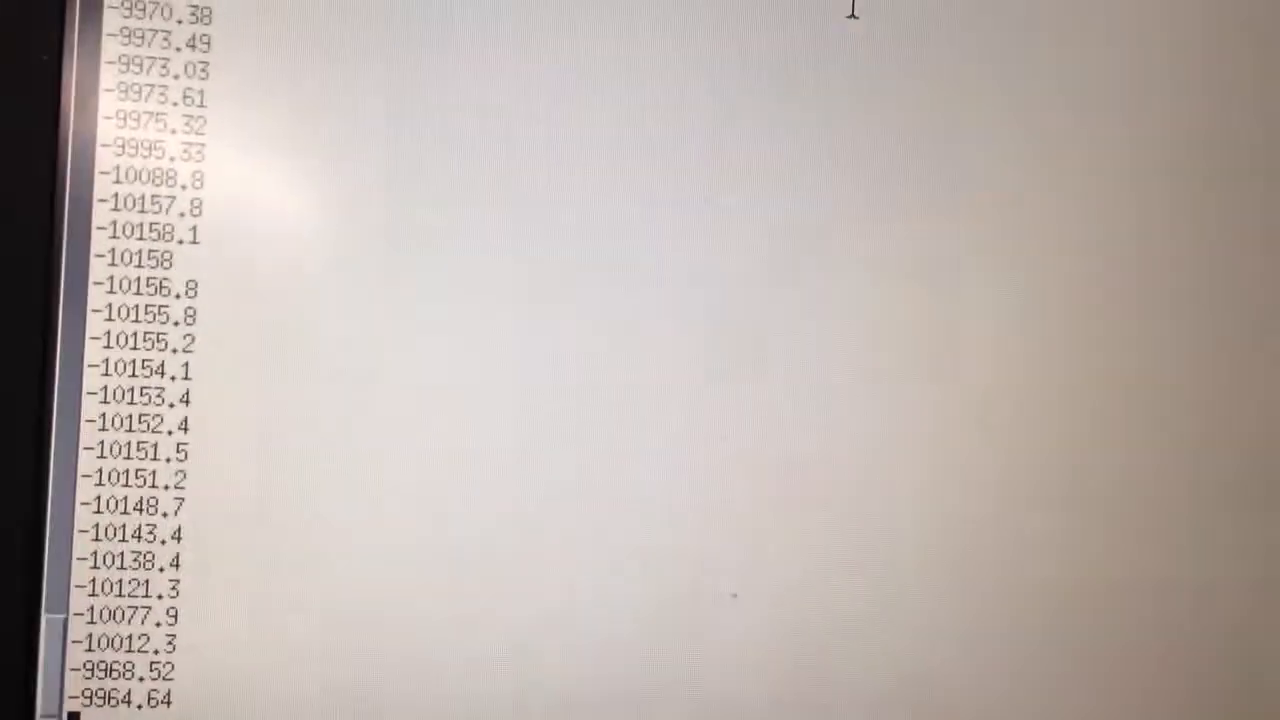
scroll(down, 3)
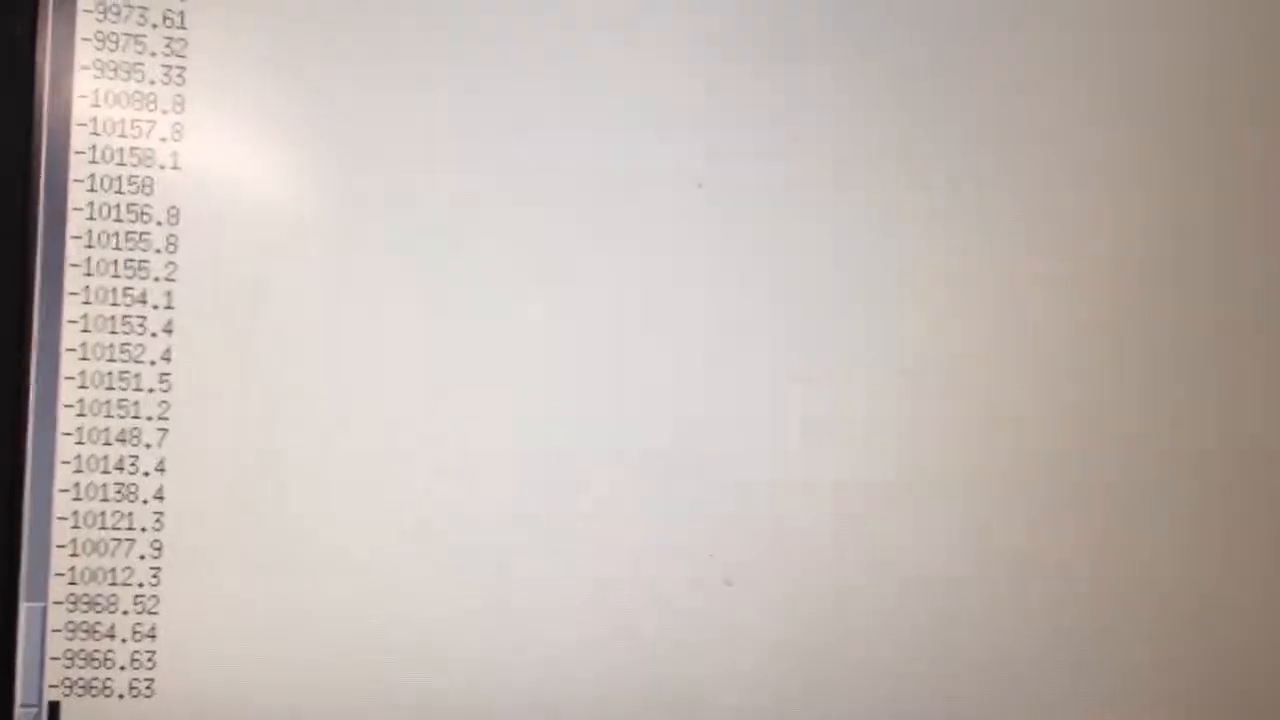